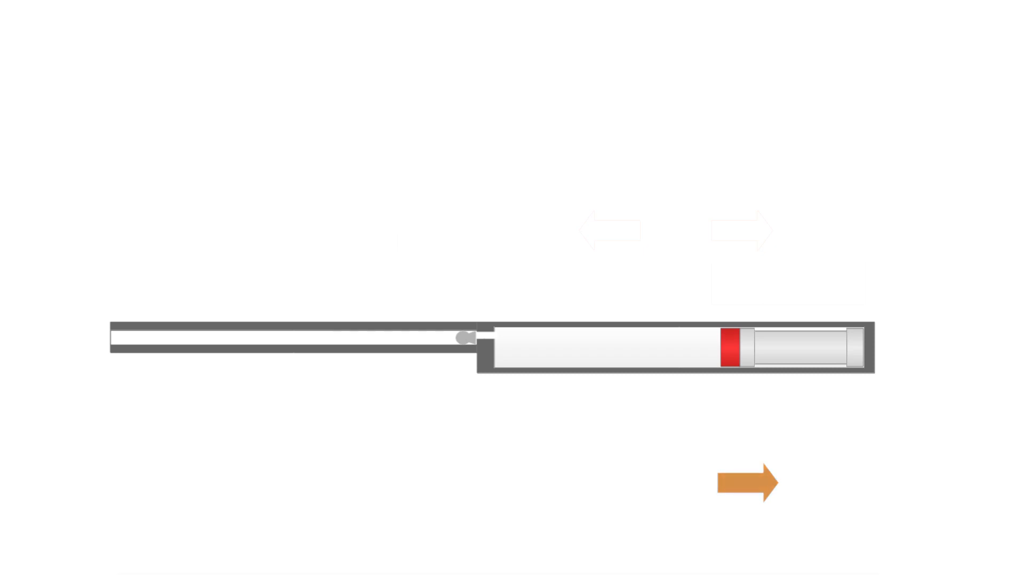
pyautogui.click(747, 481)
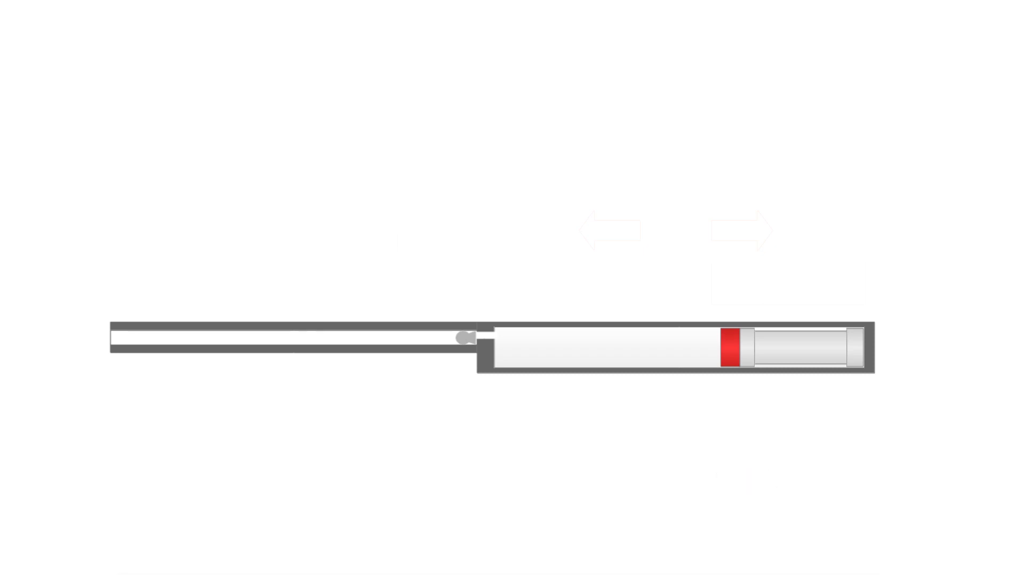